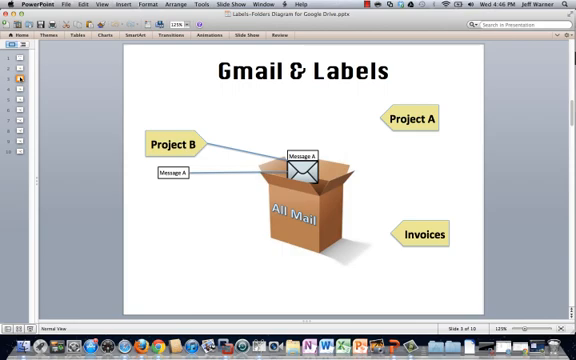
mouse_move(454, 205)
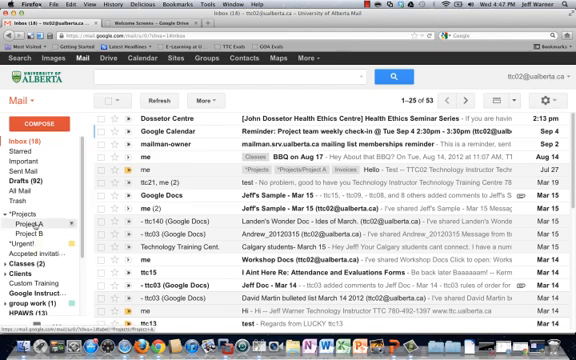
Step: Expand the Projects label and open Project A, listing its five messages
left_click(41, 197)
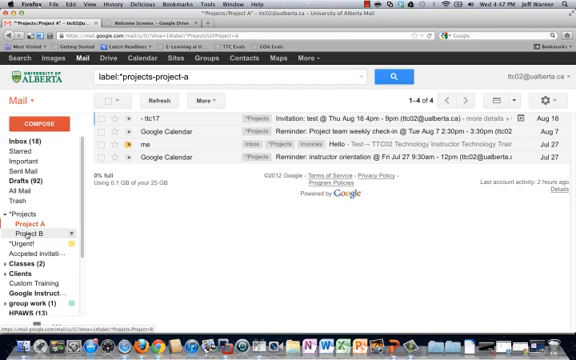
left_click(33, 217)
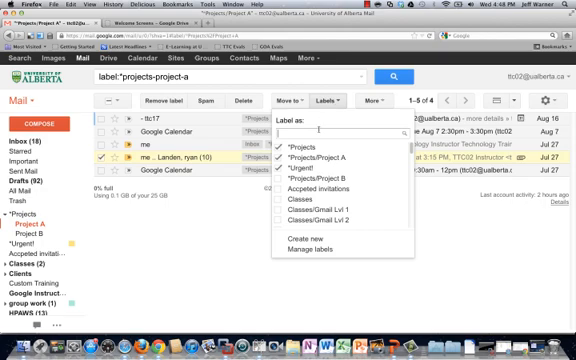
Step: Enter 'inv' in the Label as box to find the Invoices label
type("inv")
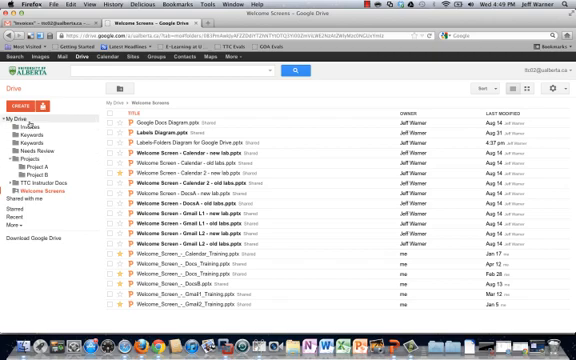
Step: Show the Welcome Screens folder from the My Drive folder tree
left_click(43, 182)
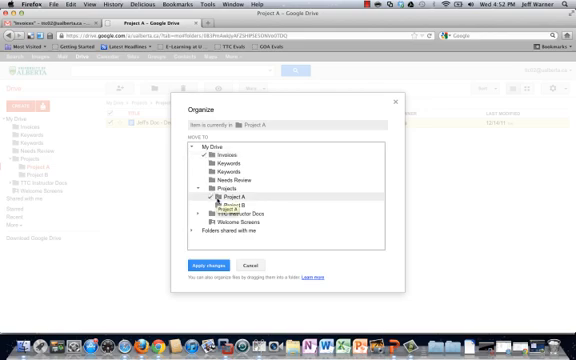
Step: Tick Invoices alongside Project A for the document in the Organize dialog
left_click(208, 264)
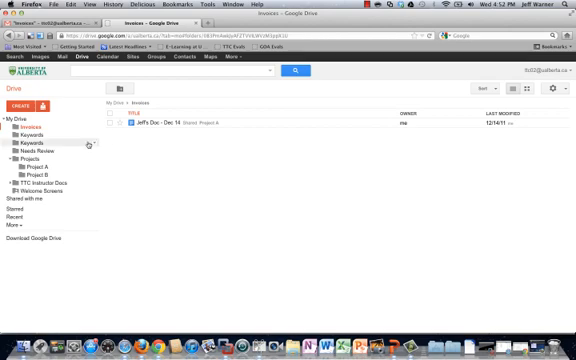
mouse_move(203, 170)
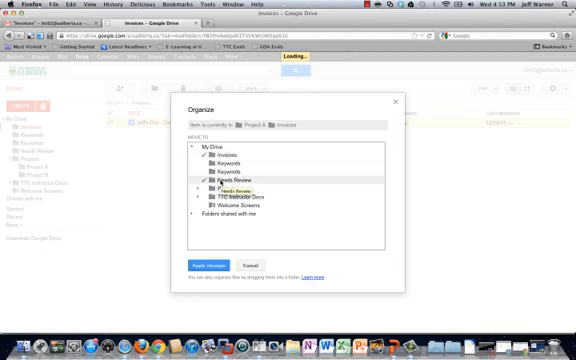
Step: Tick Needs Review for Jeff's Doc - Dec 14 in the Organize dialog
left_click(209, 263)
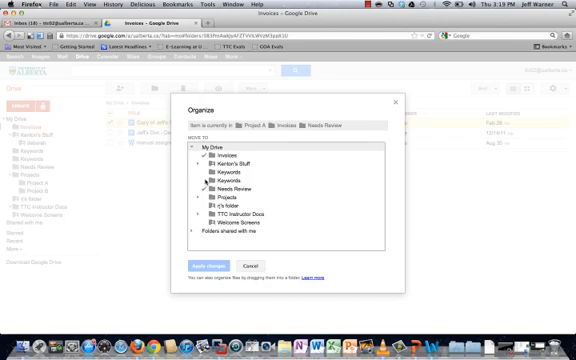
Step: Cancel the Organize dialog to return to the Invoices folder's three documents
left_click(215, 180)
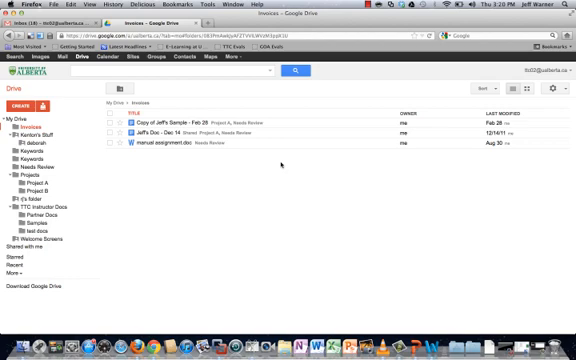
mouse_move(382, 87)
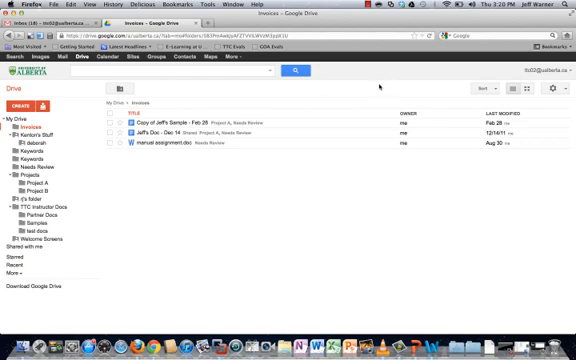